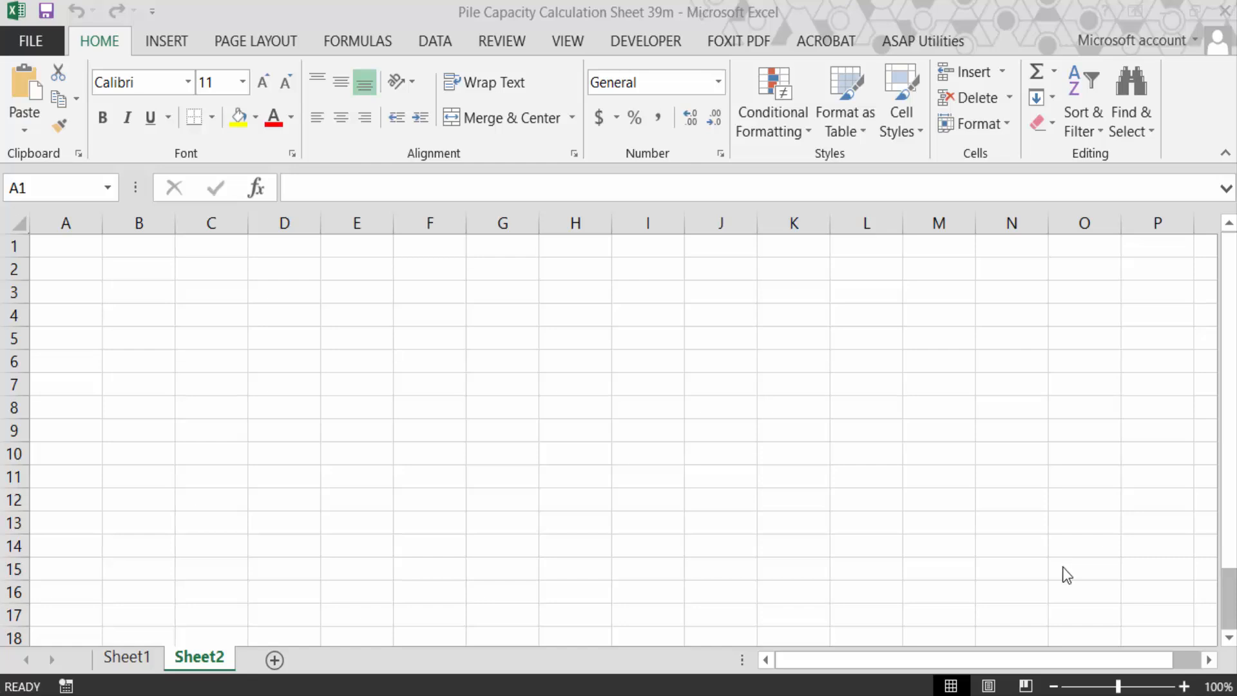
mouse_move(1067, 574)
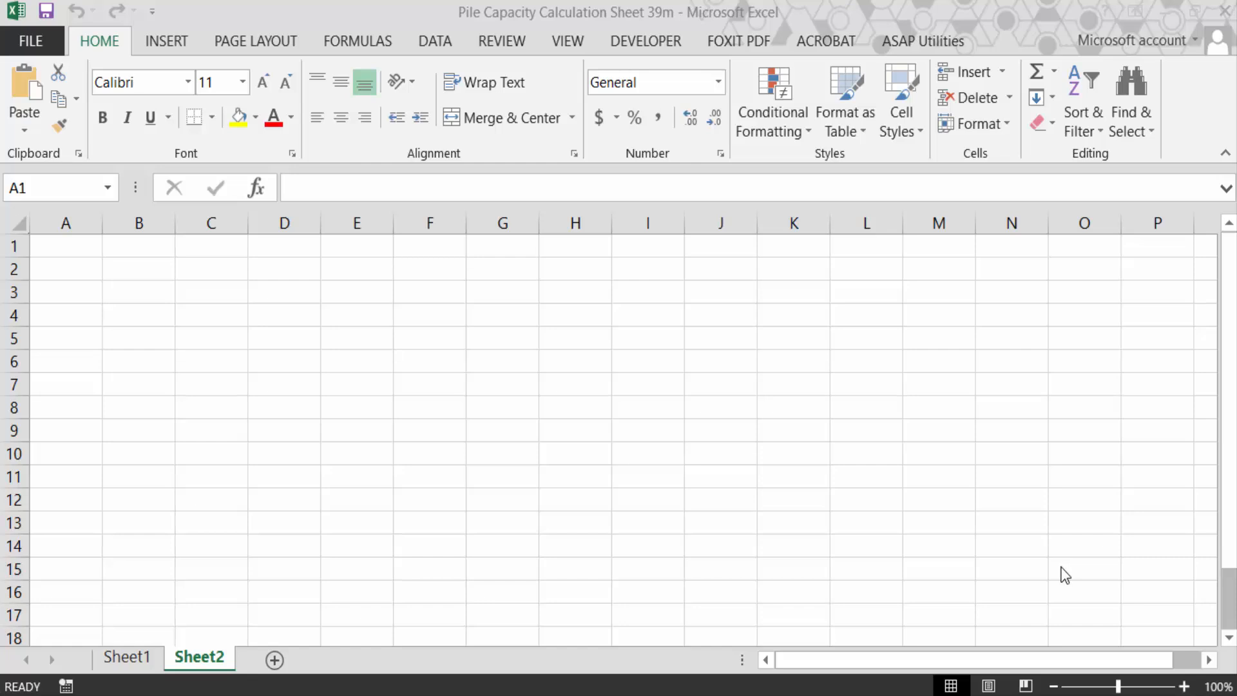
mouse_move(976, 385)
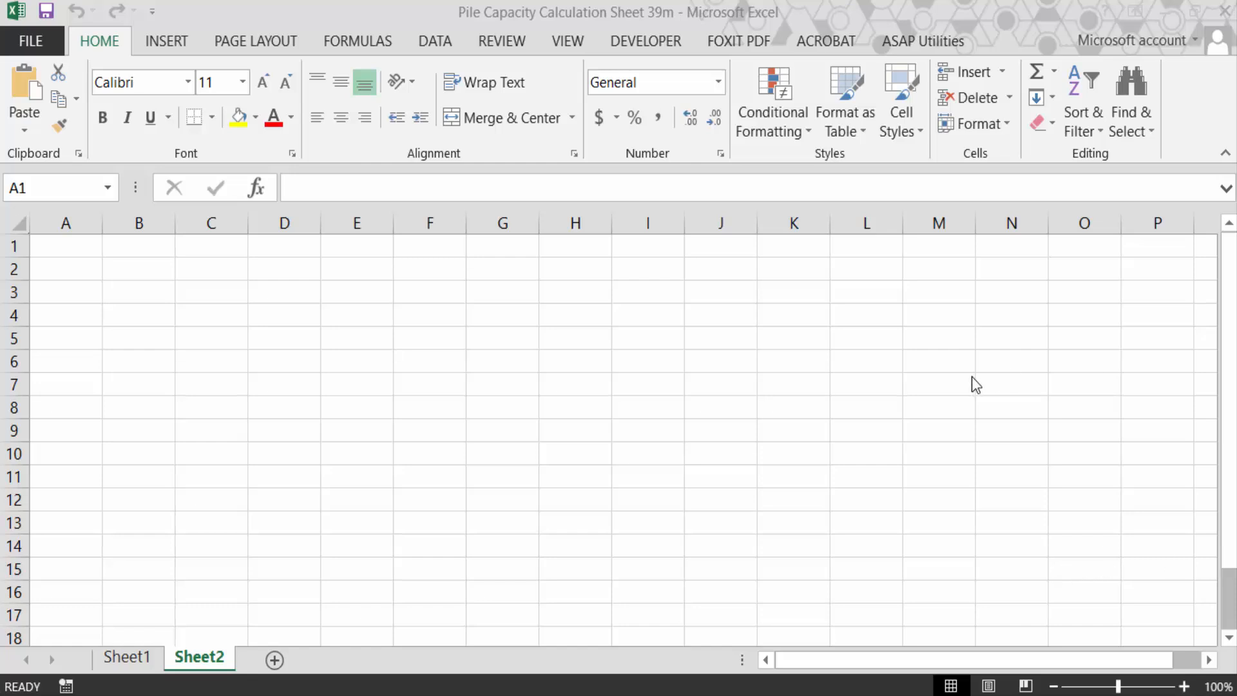
mouse_move(57, 103)
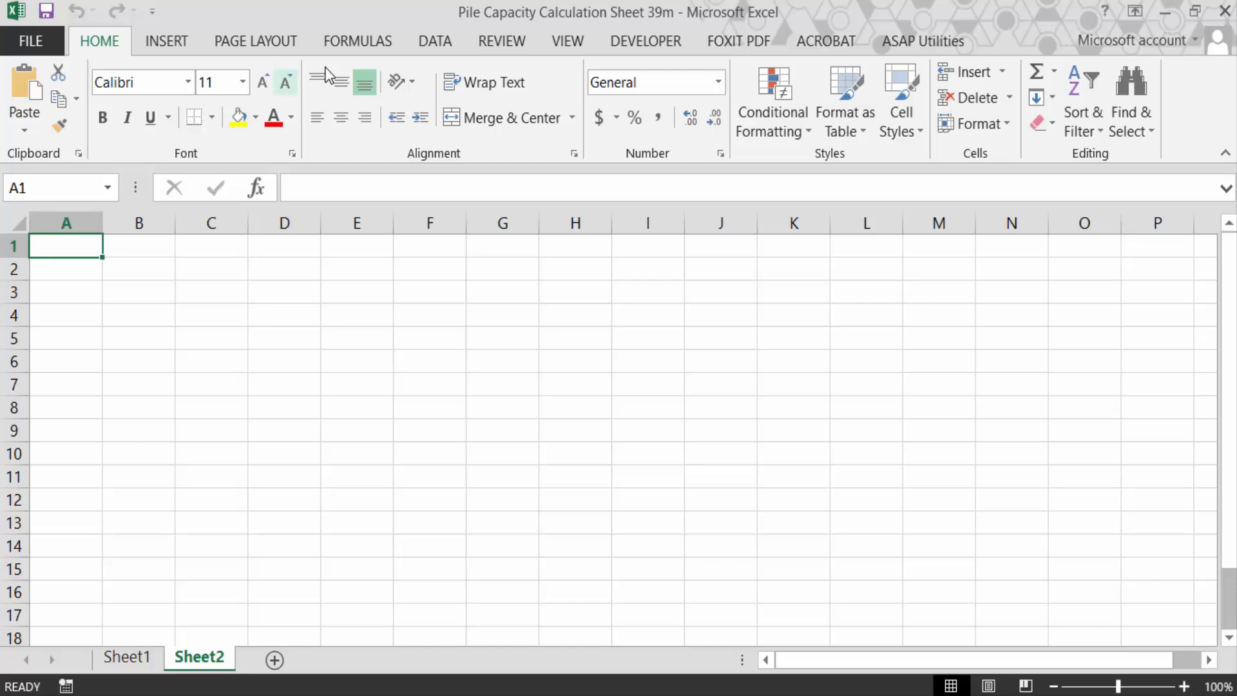
- Start a From Text import from the Data tab, choosing file 5 on the Desktop
click(433, 42)
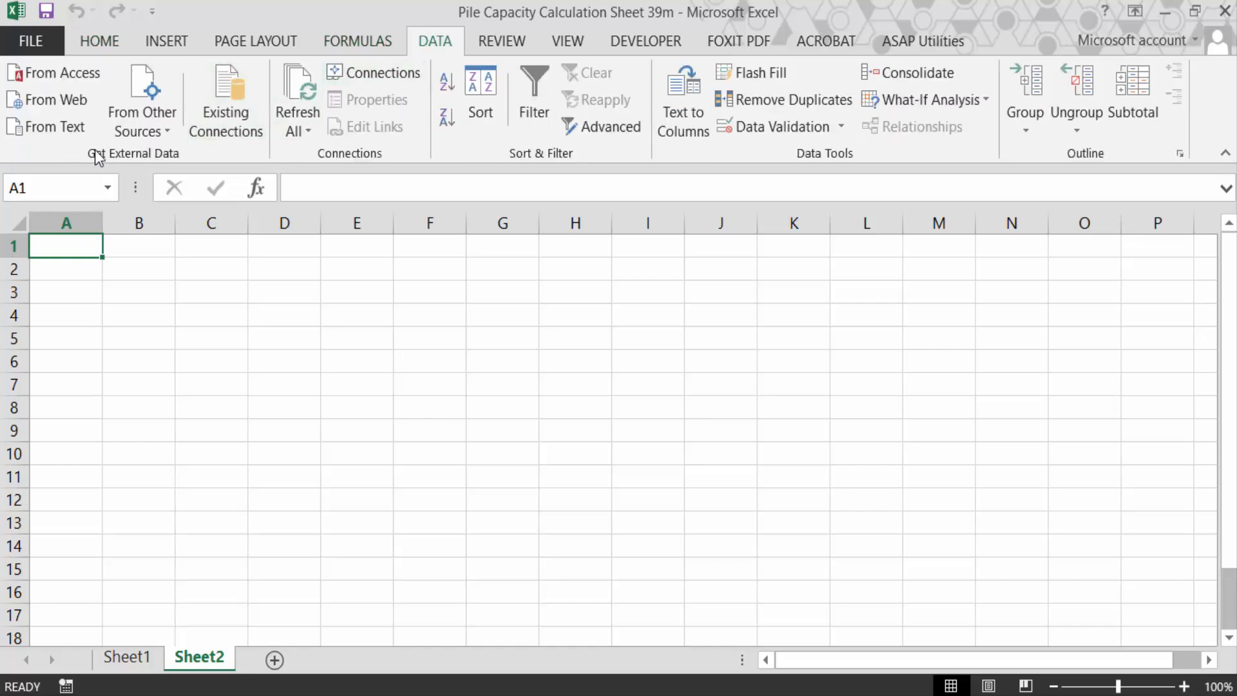
mouse_move(95, 154)
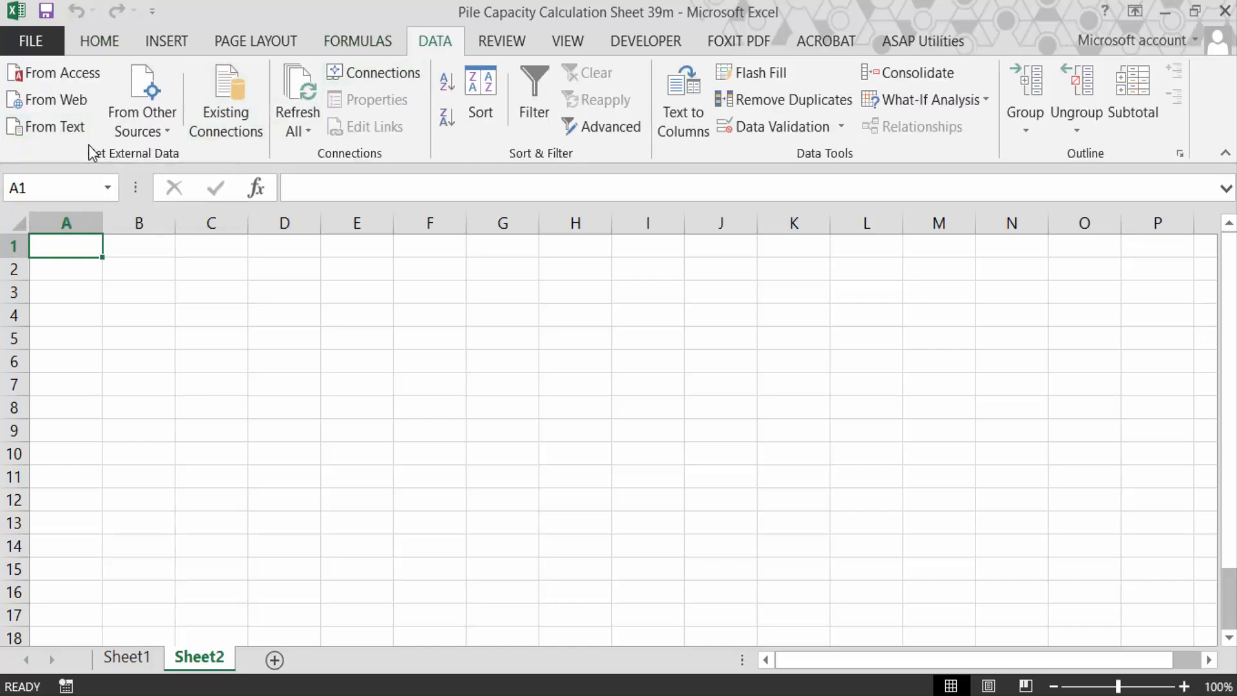
mouse_move(54, 127)
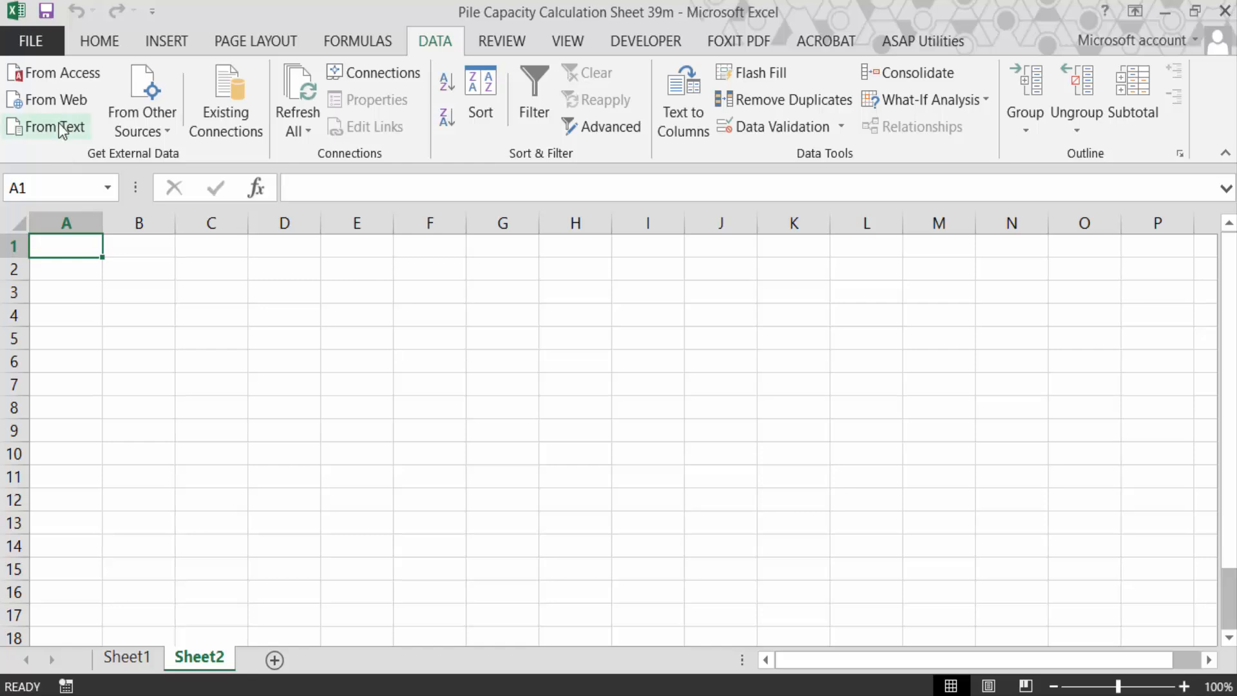
click(53, 126)
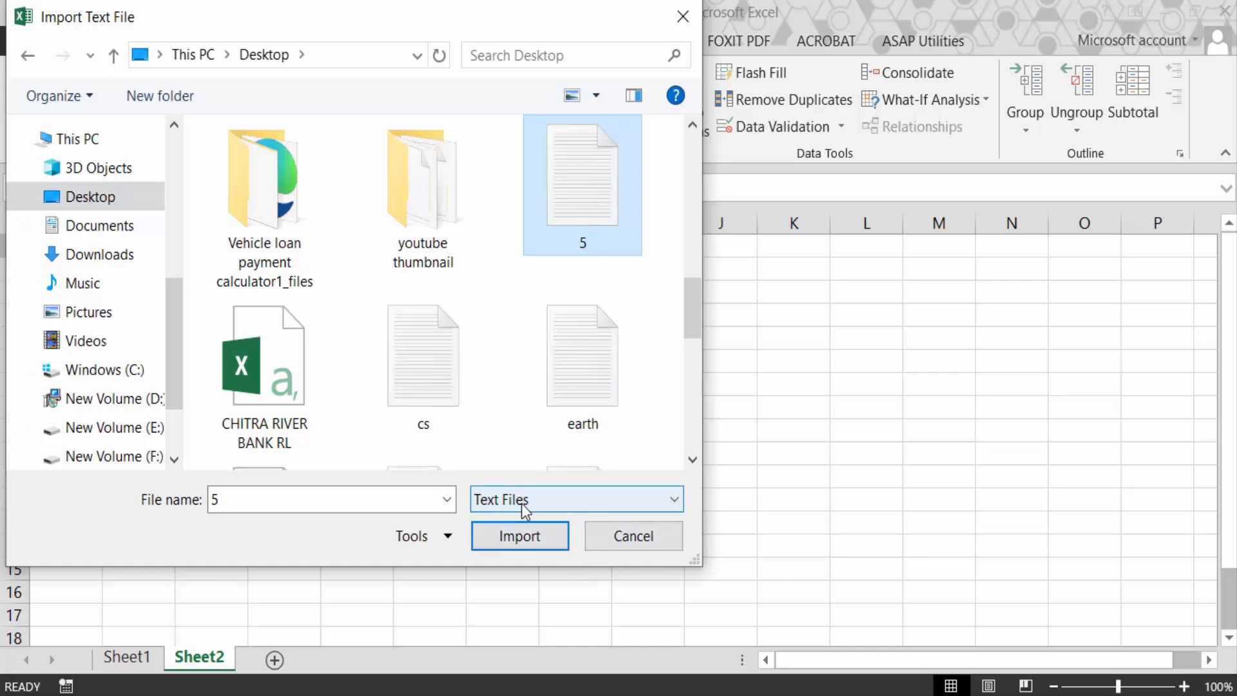
- Import file 5 as Delimited data in wizard step 1 and advance to step 2
click(519, 536)
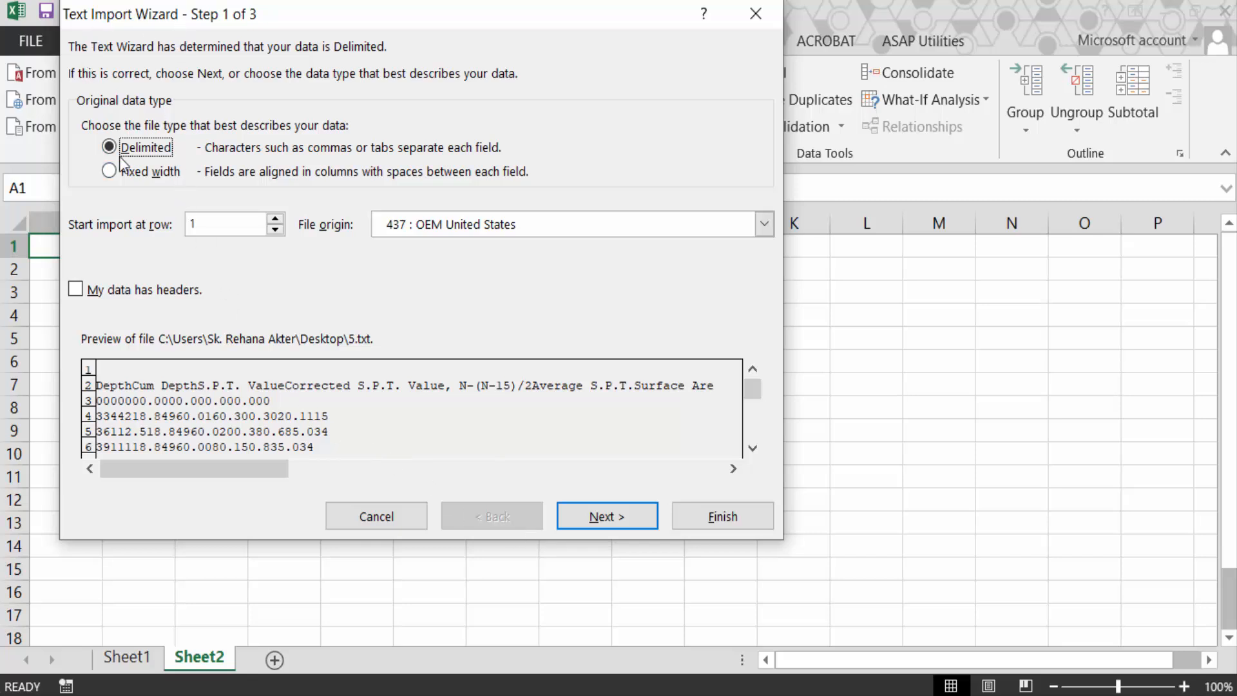
click(110, 147)
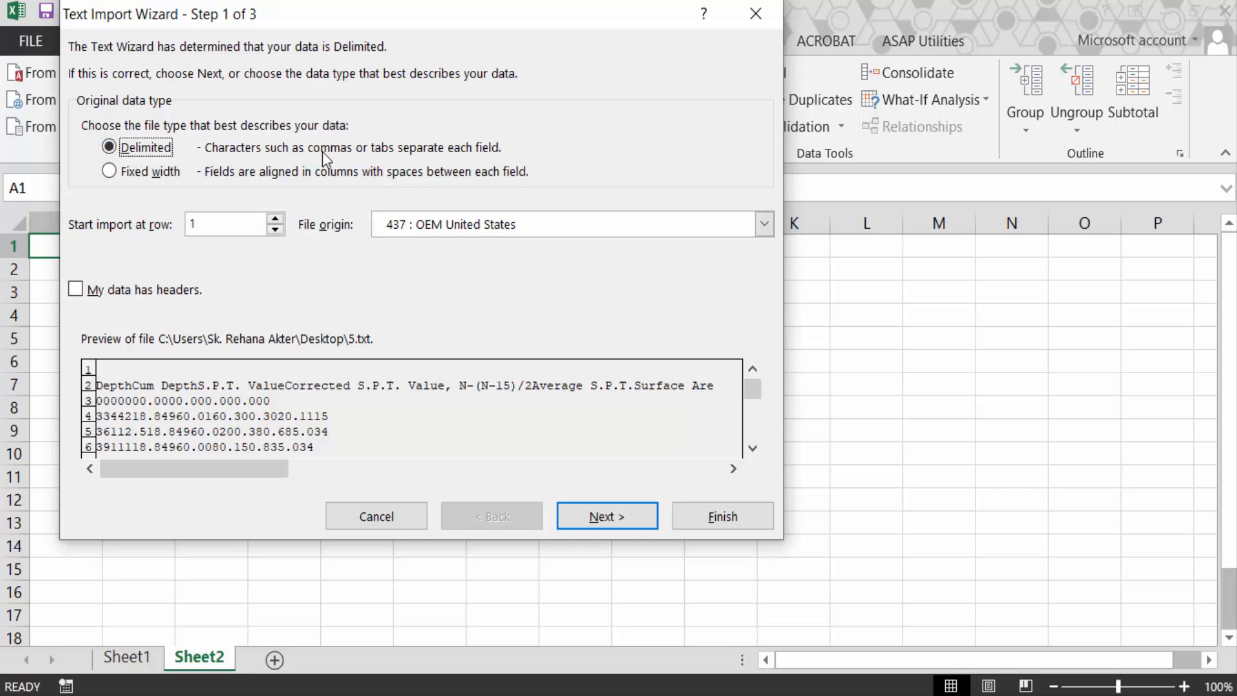
mouse_move(204, 175)
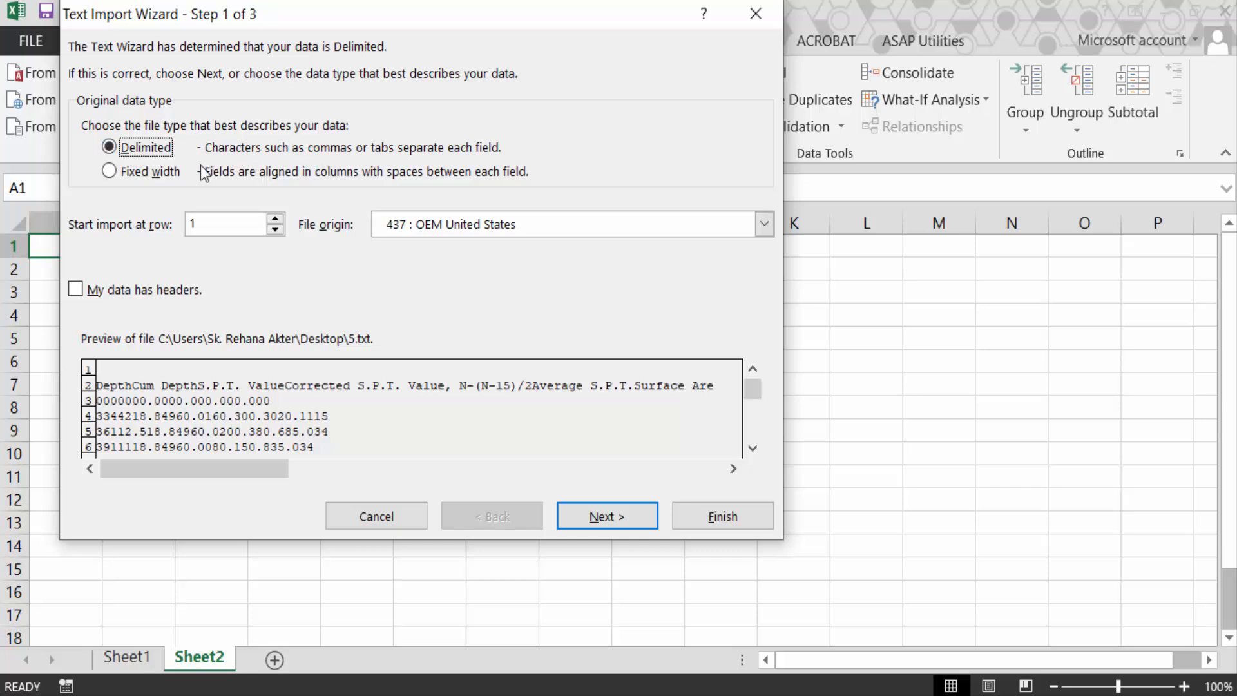
mouse_move(400, 417)
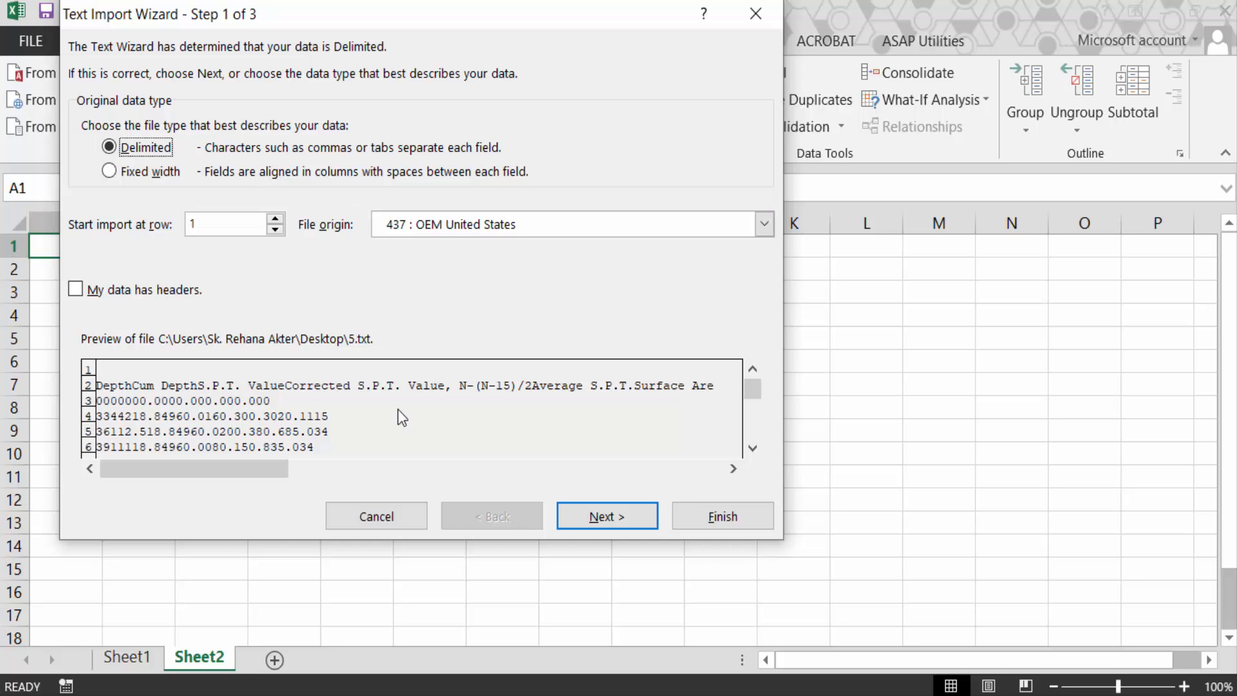
click(109, 171)
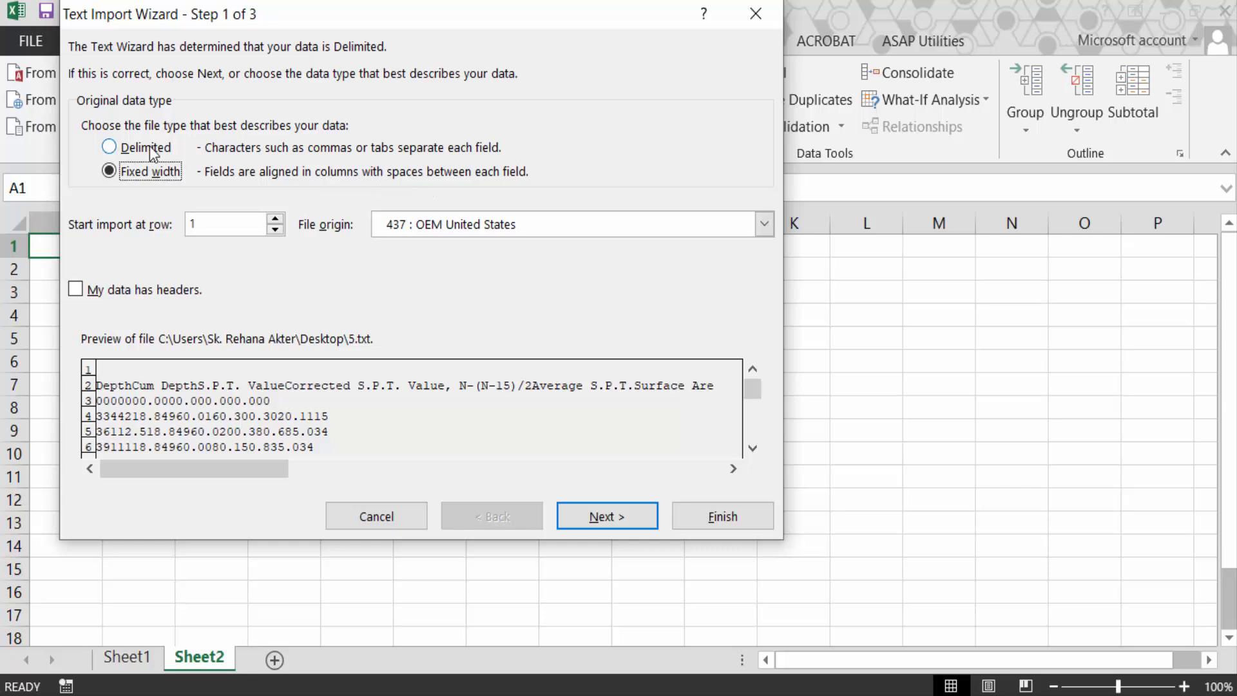
click(109, 148)
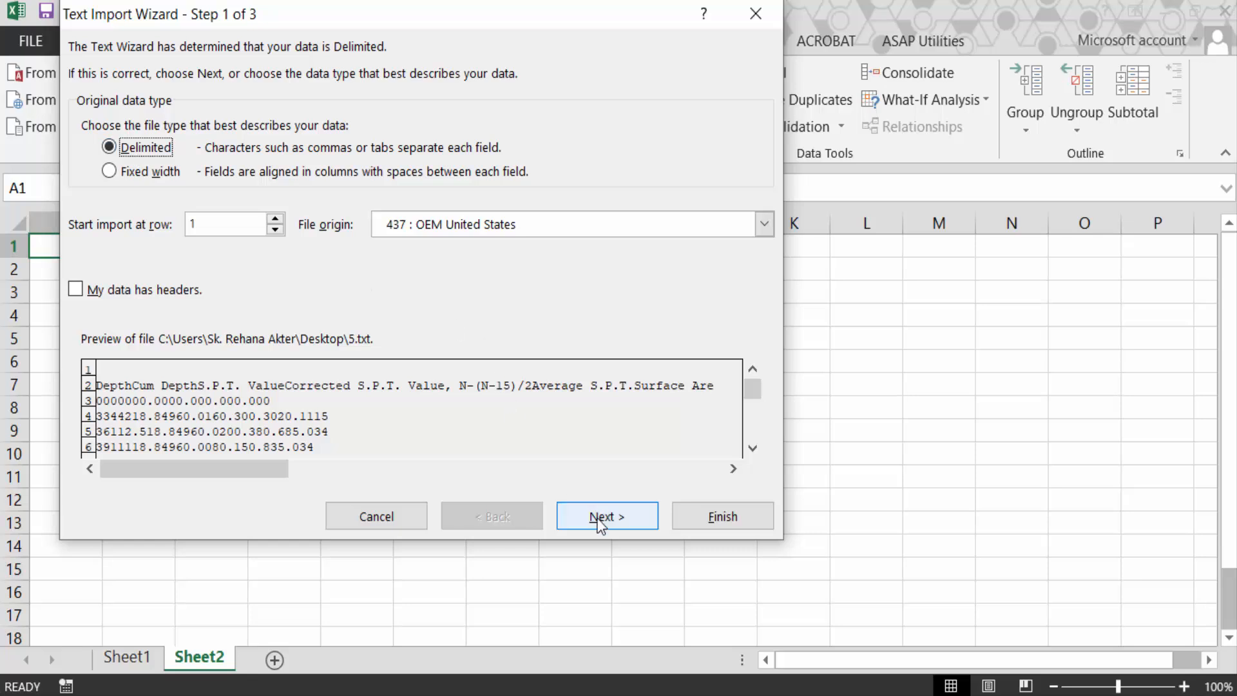
click(606, 517)
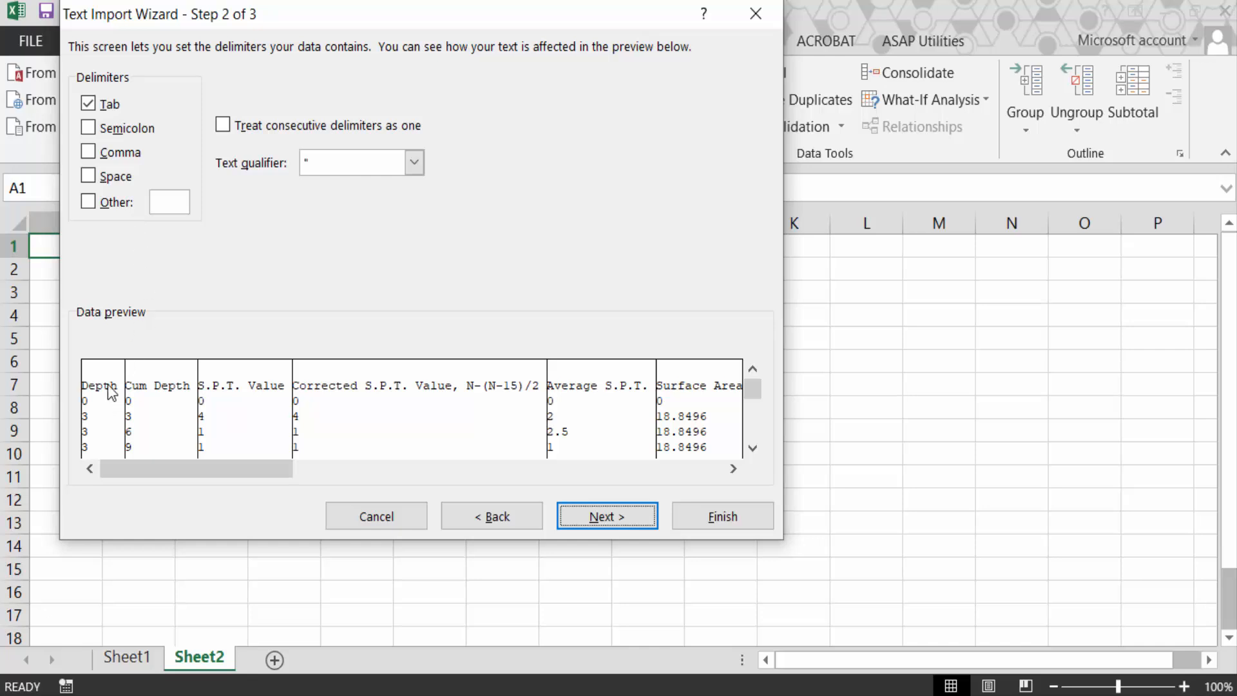
mouse_move(108, 363)
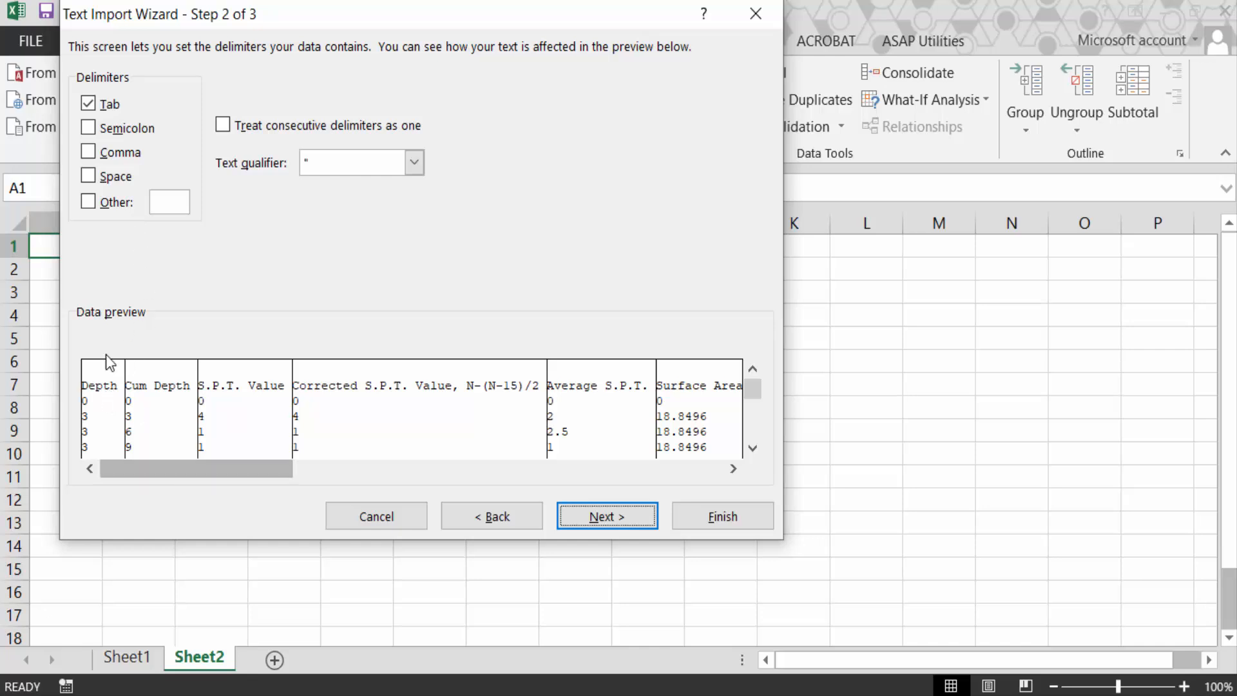
- Add Space as a delimiter, merge consecutive delimiters, and advance to step 3
click(88, 103)
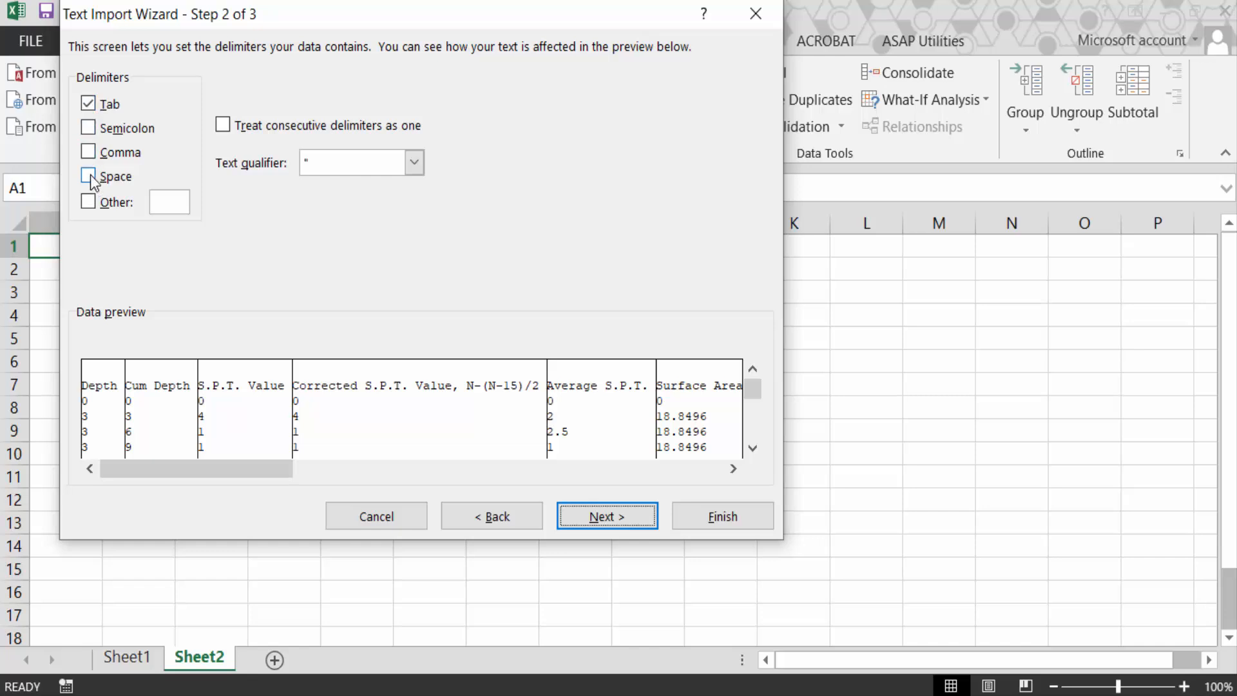
click(88, 176)
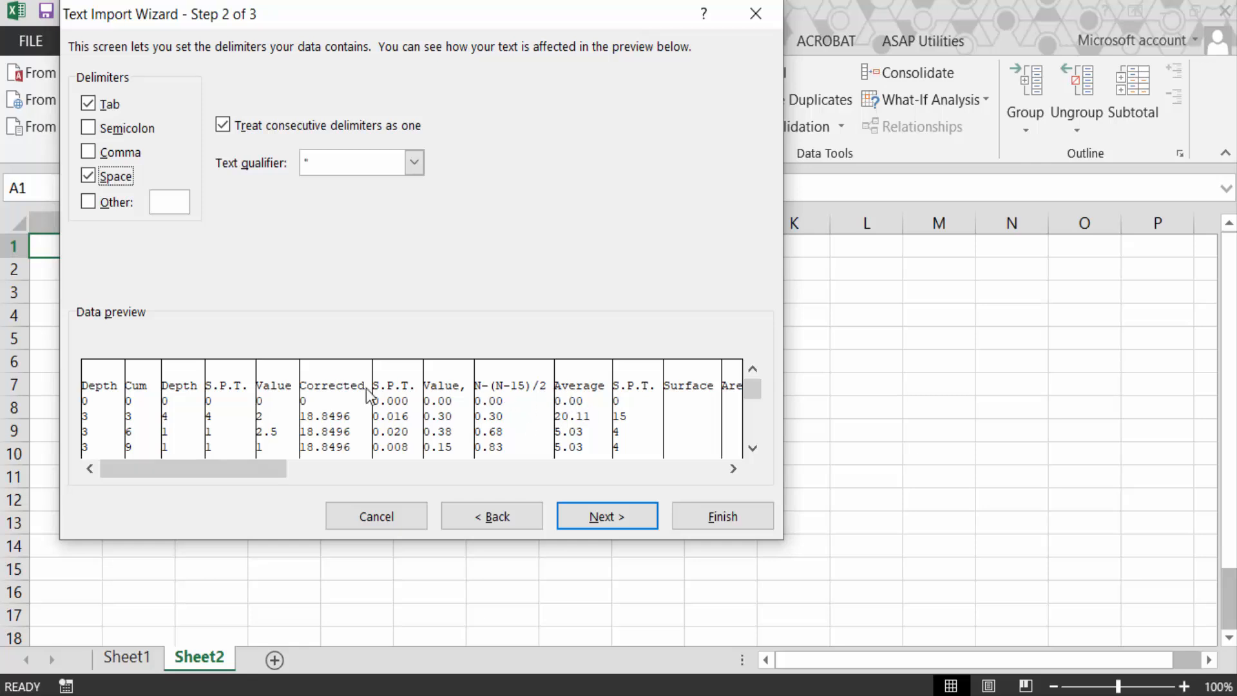
mouse_move(566, 506)
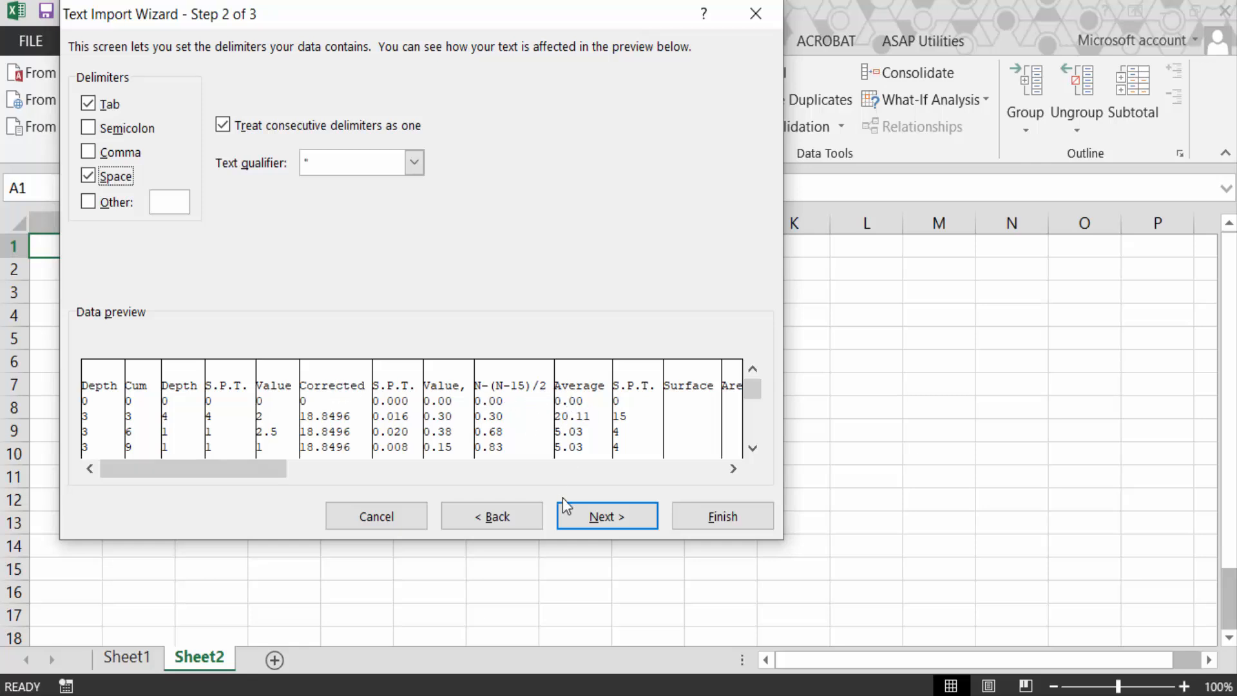
click(606, 516)
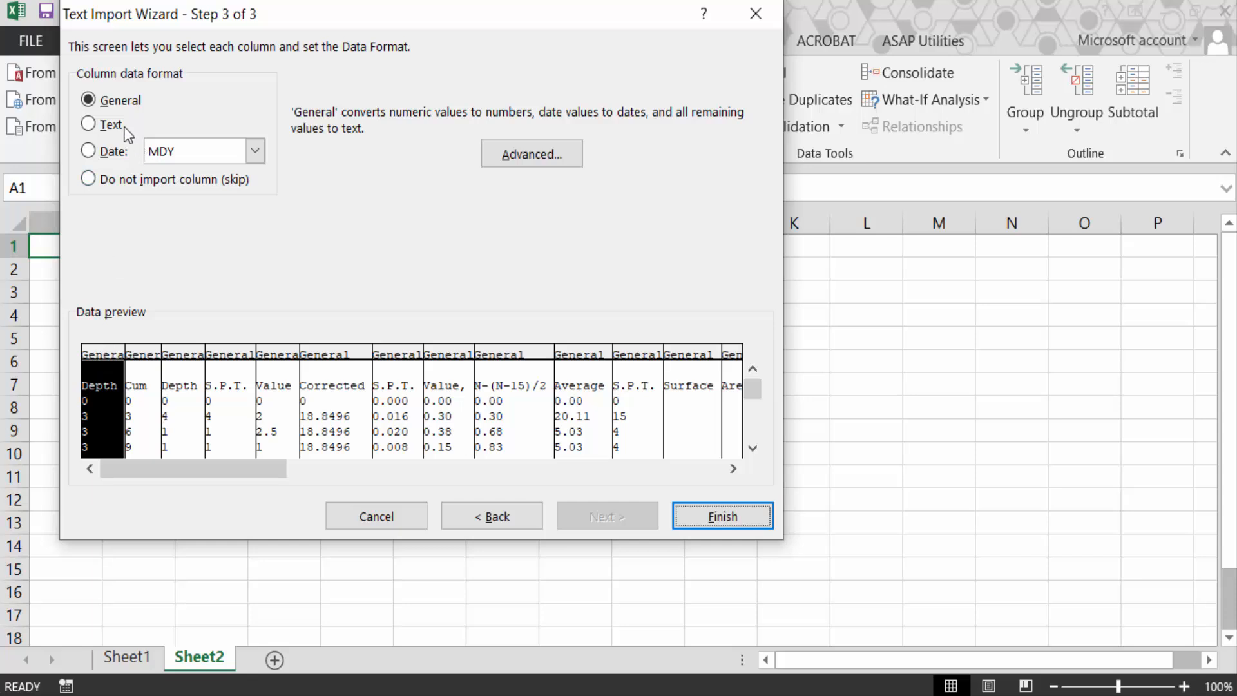
mouse_move(124, 199)
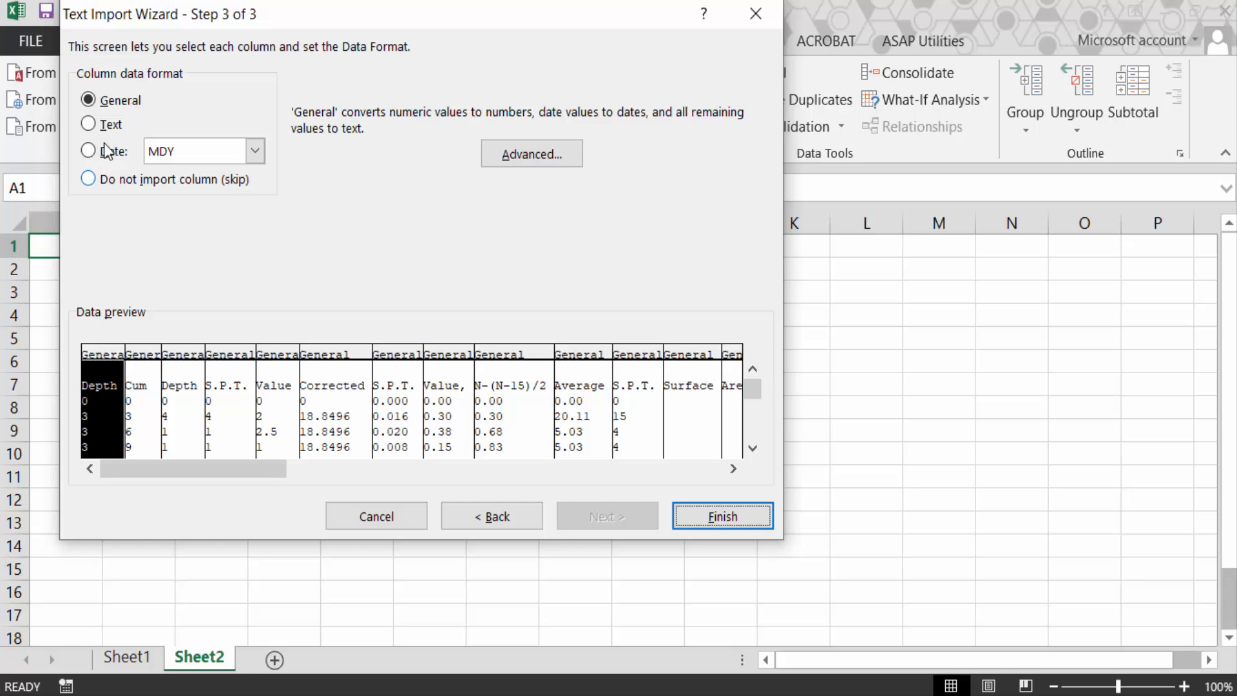
- Set the Depth and Surface columns to Text format and finish the wizard
click(88, 124)
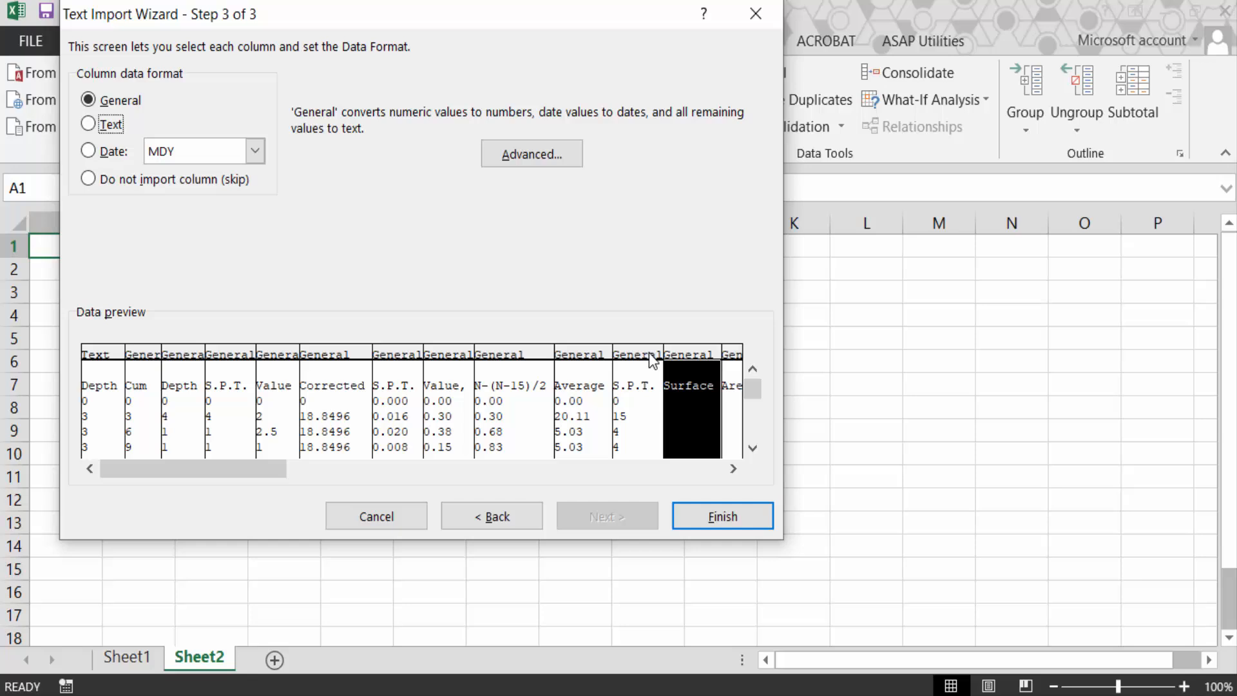
click(88, 124)
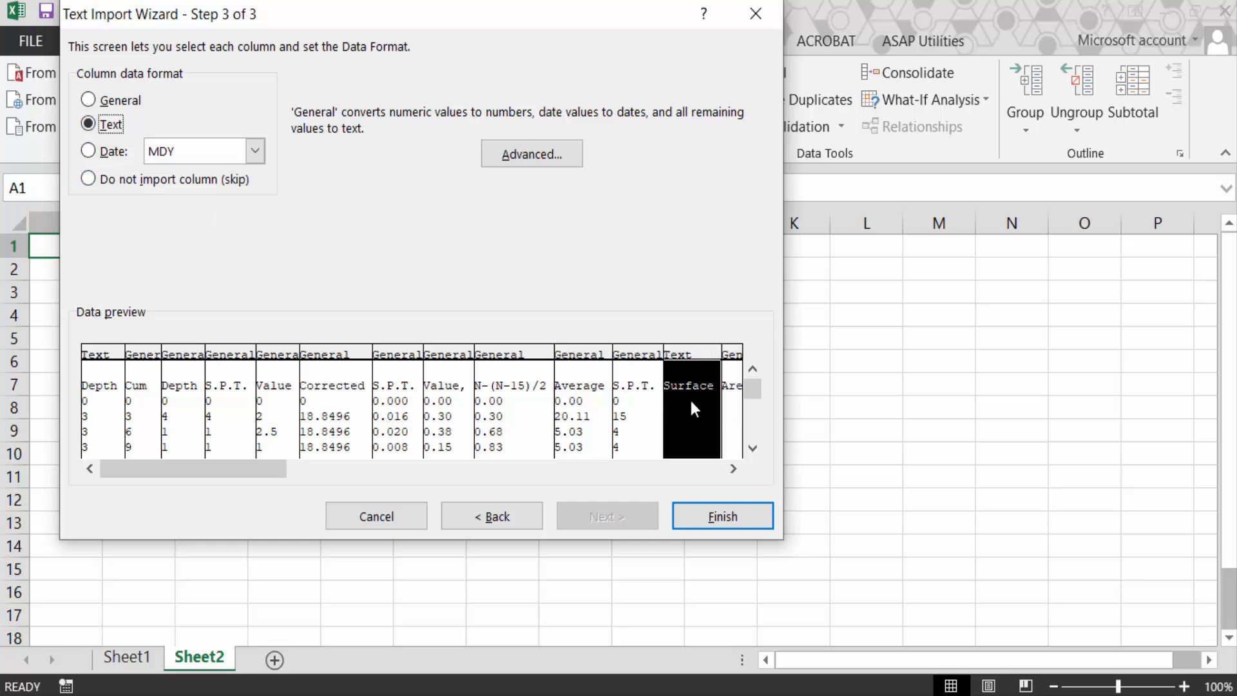
click(721, 517)
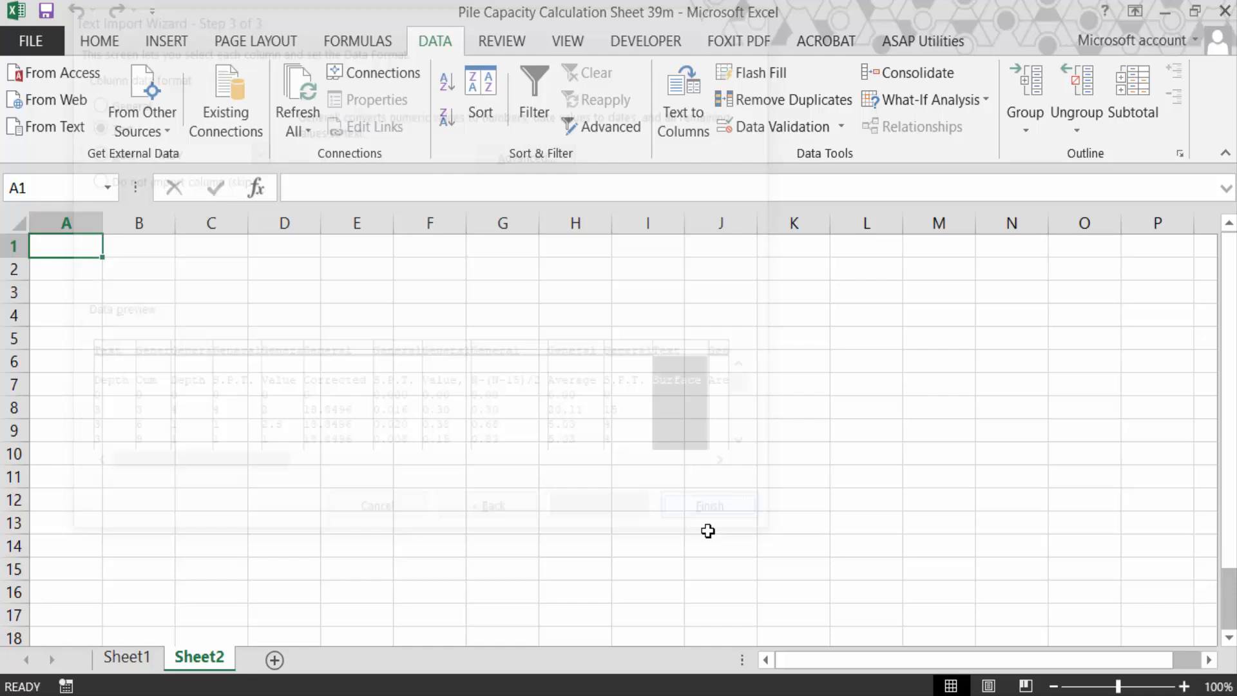
- Place the imported data in the existing Sheet2 worksheet at $A$1
click(707, 506)
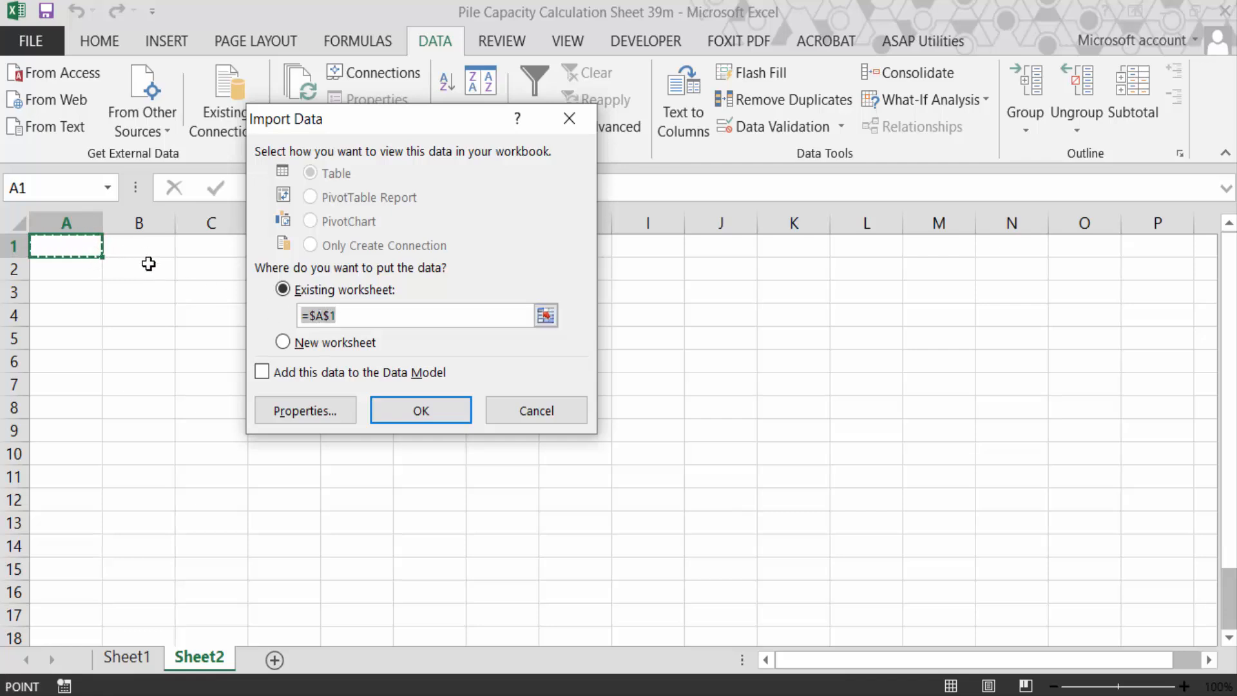
mouse_move(209, 291)
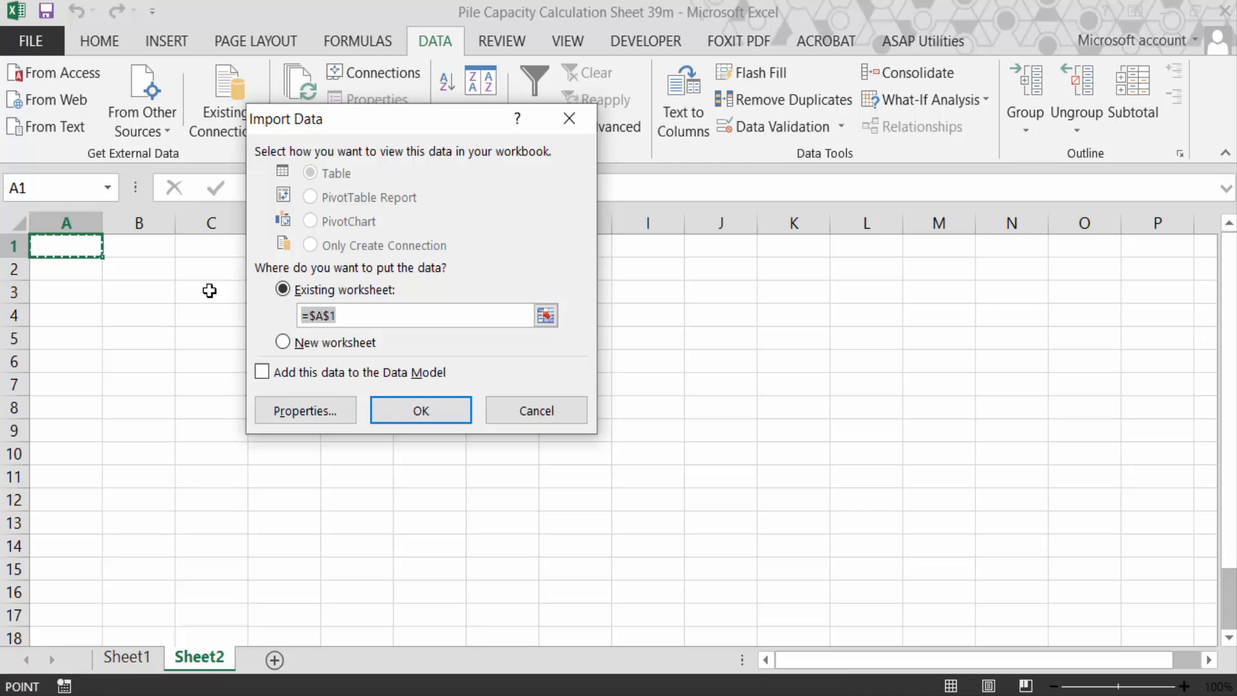
click(419, 411)
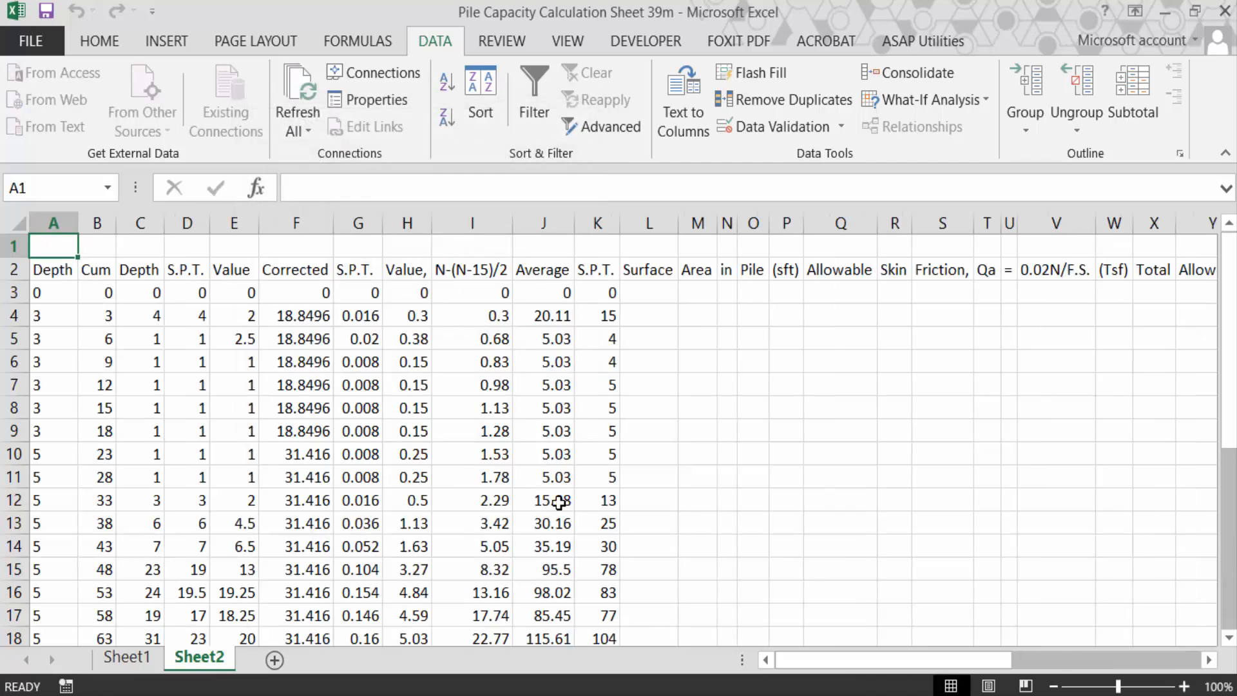
mouse_move(570, 542)
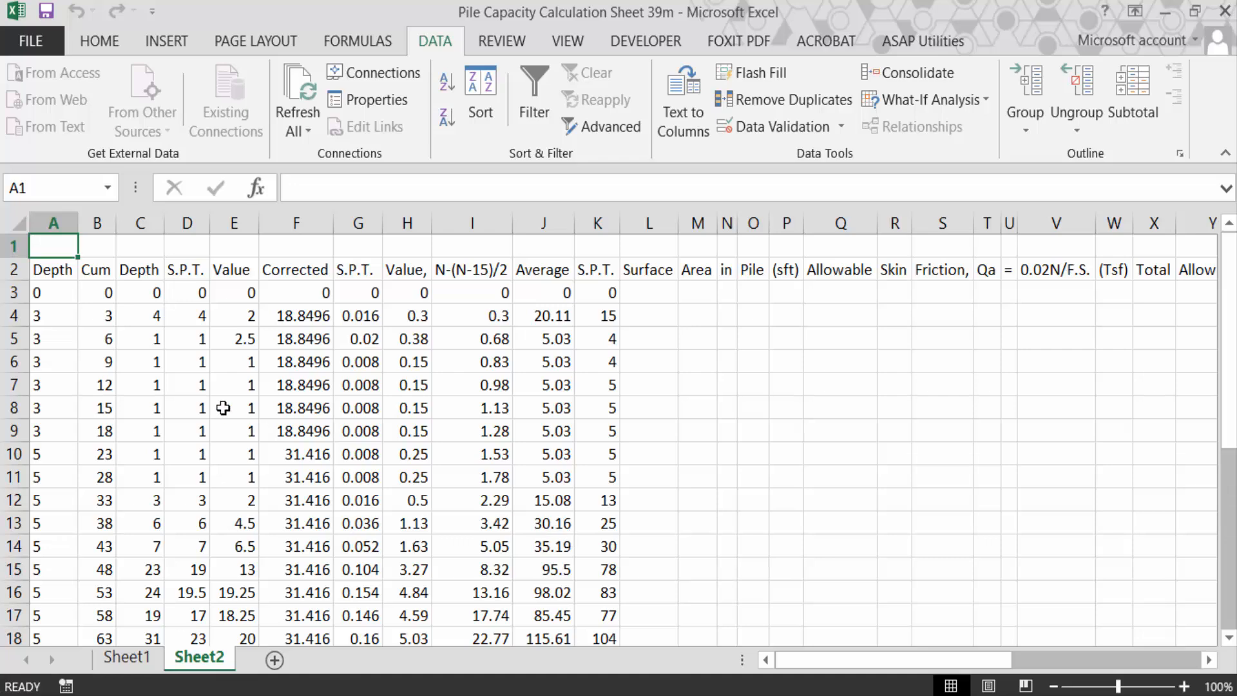
scroll(down, 3)
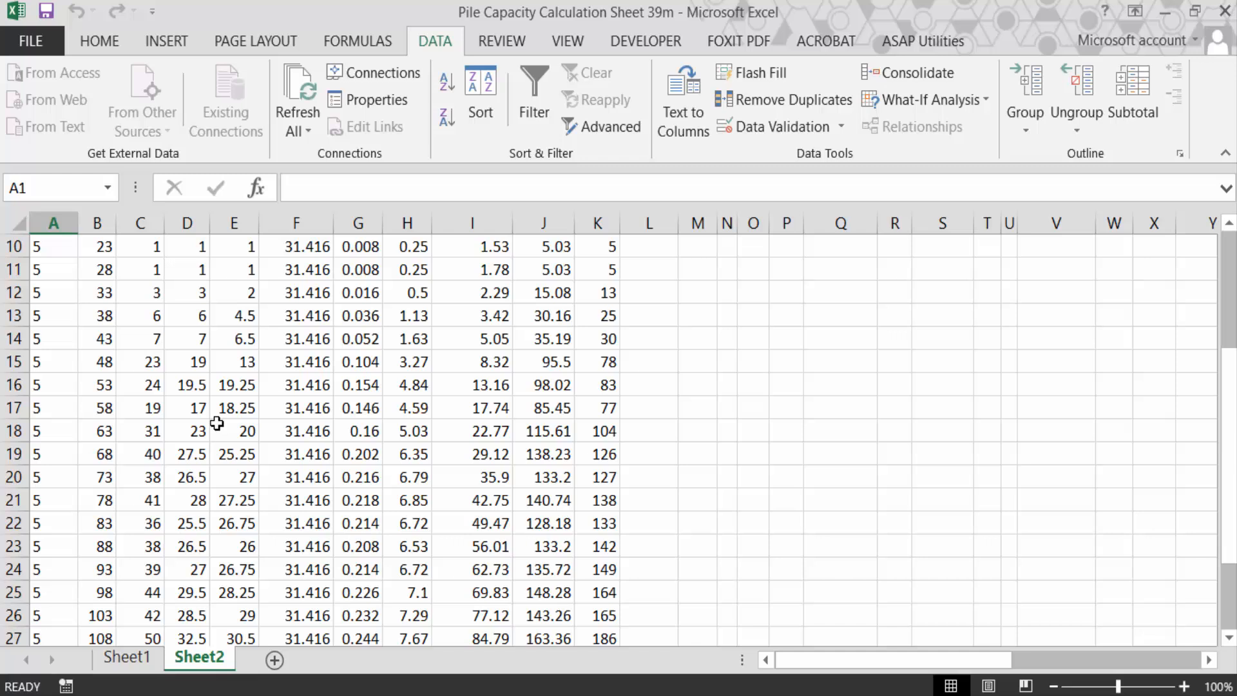
mouse_move(217, 421)
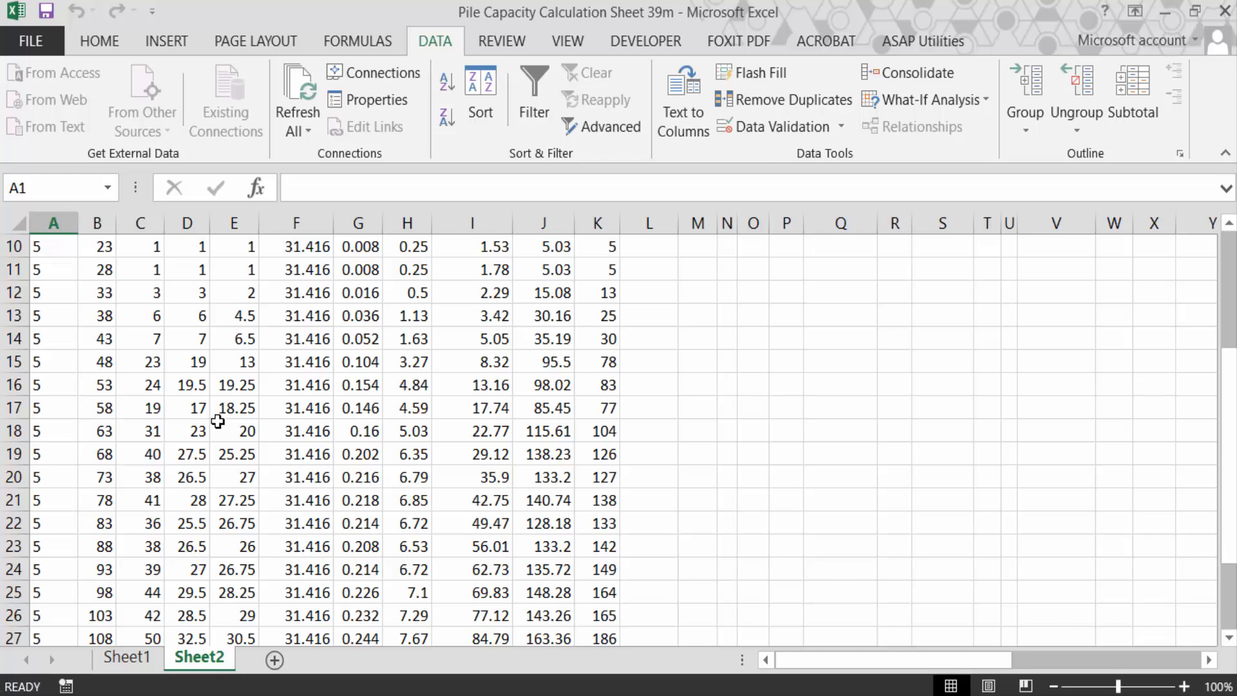
mouse_move(221, 421)
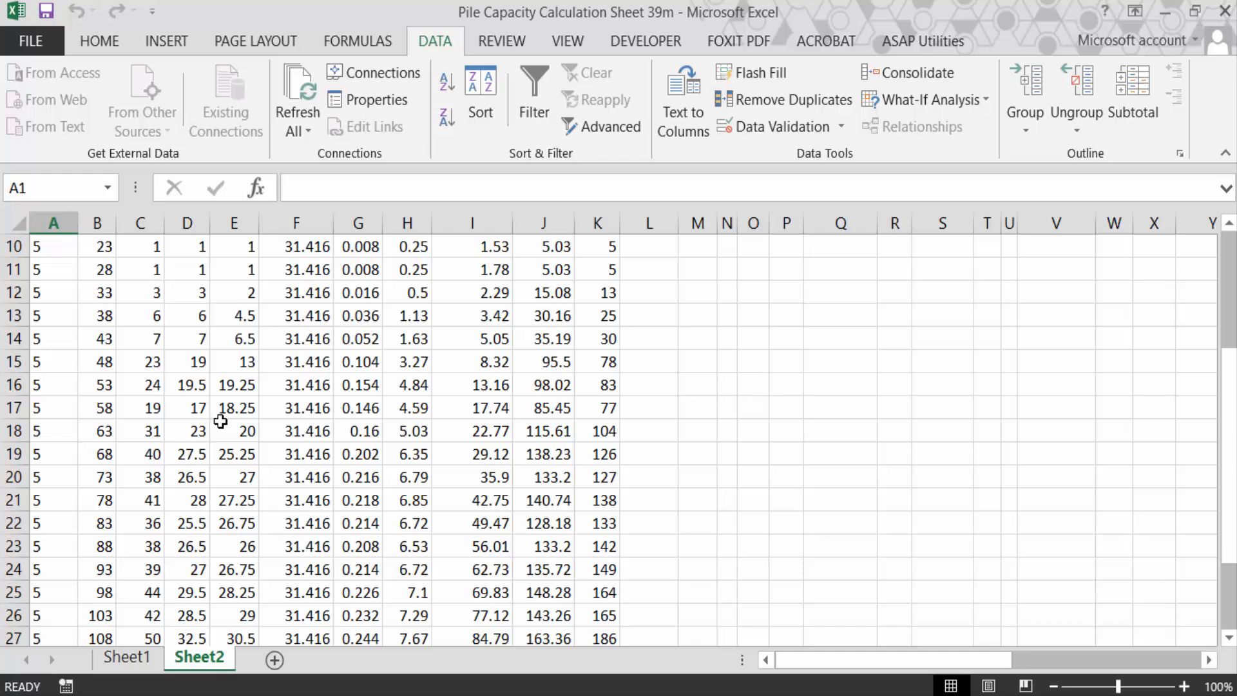